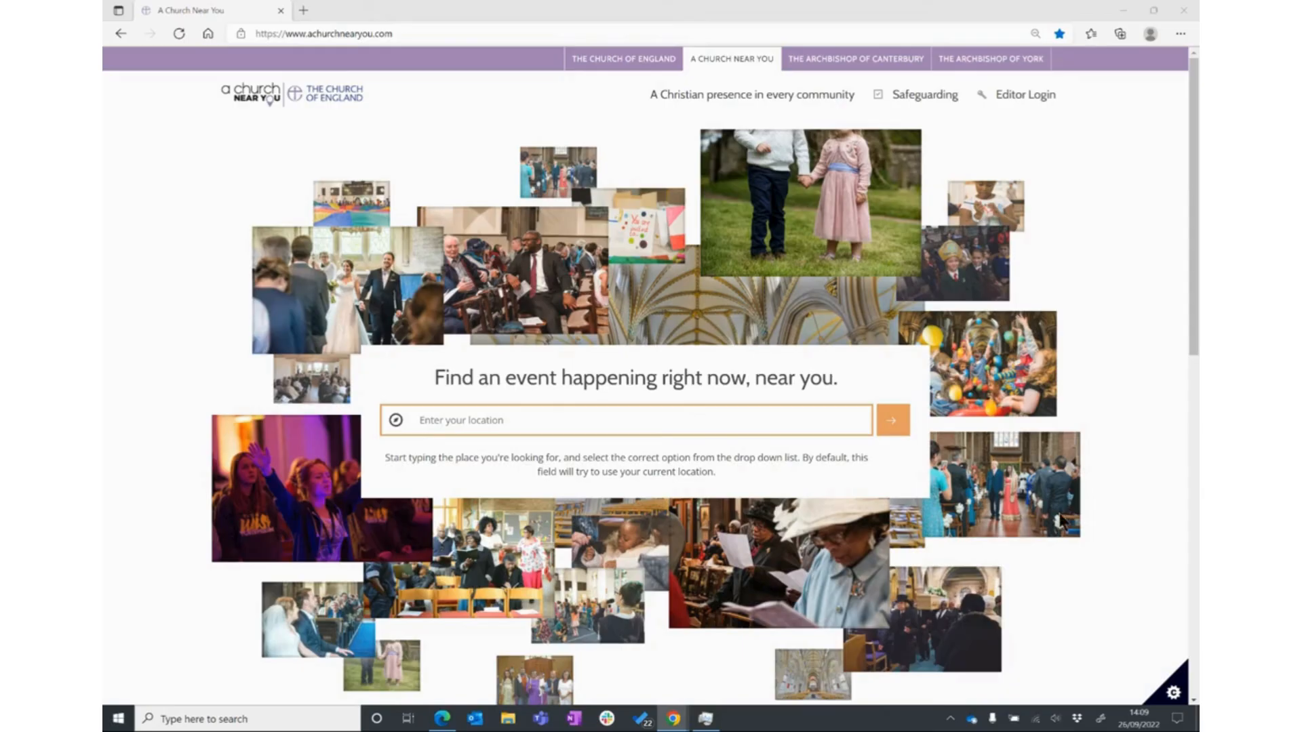
{"action": "mouse_move", "coordinate": [1067, 497]}
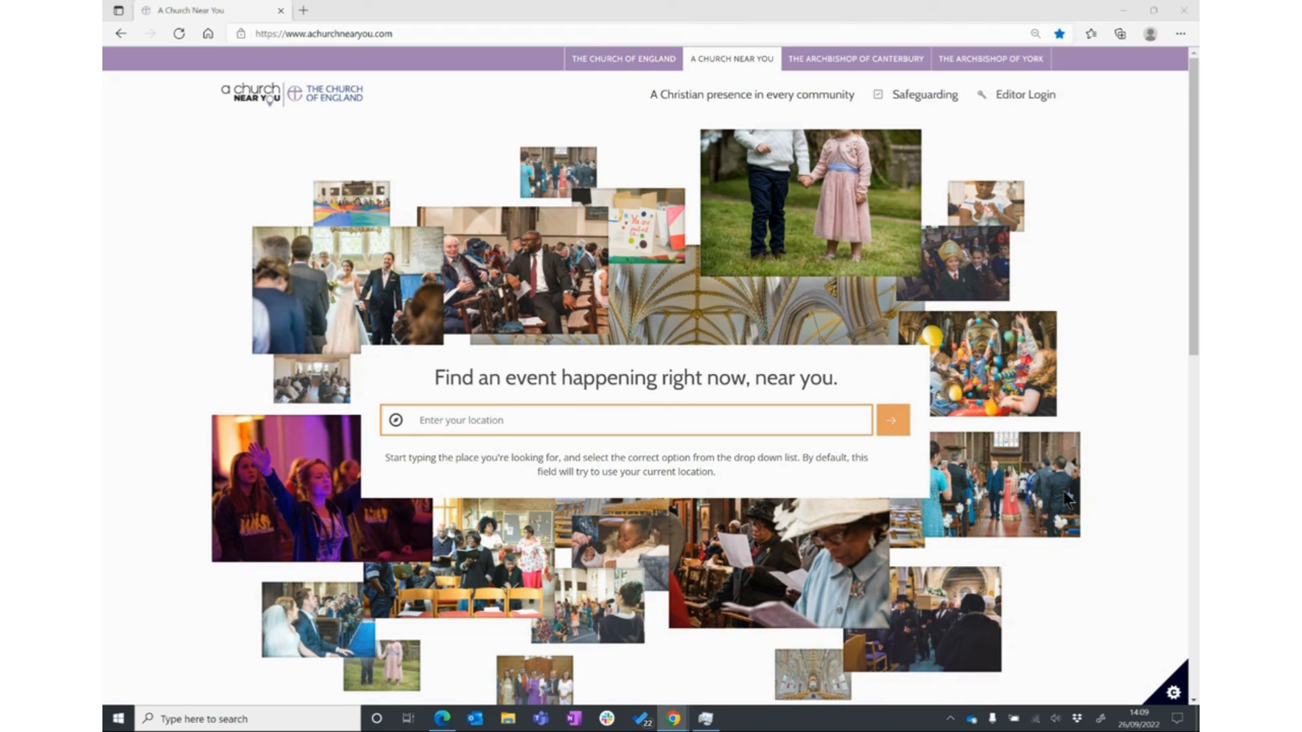
{"action": "mouse_move", "coordinate": [939, 133]}
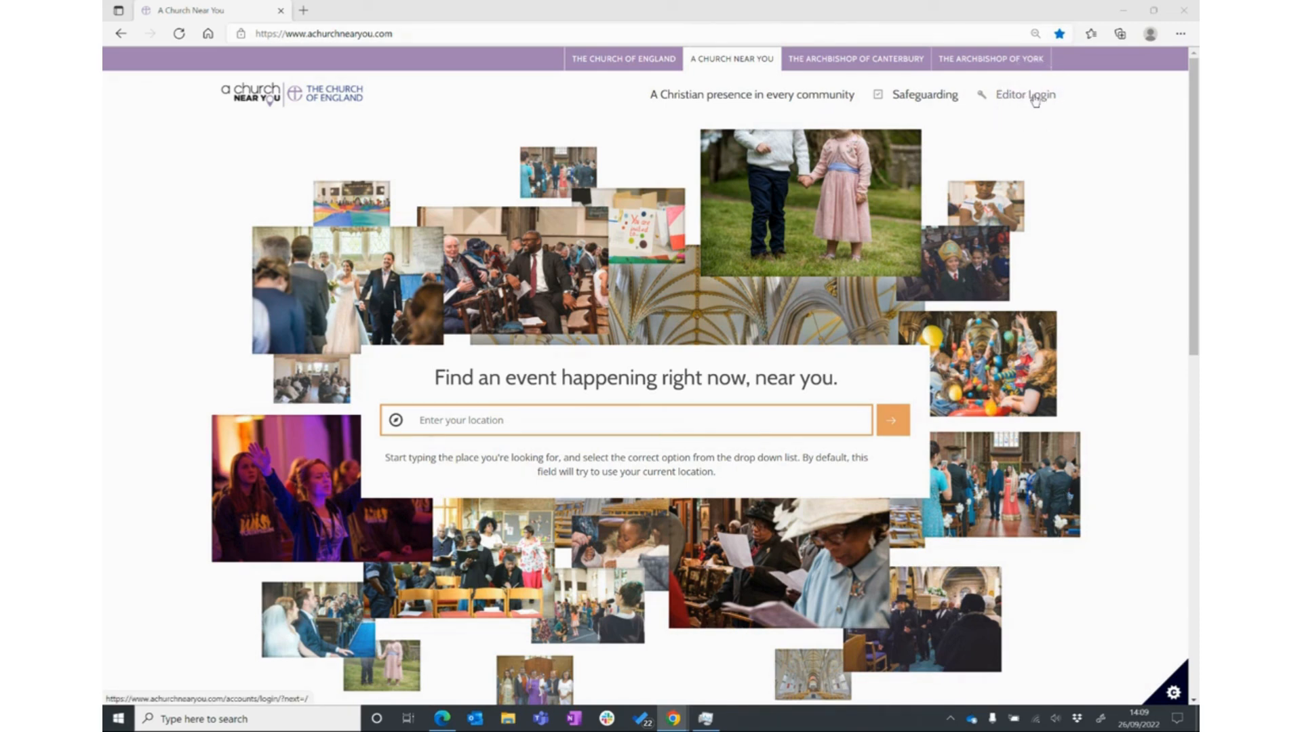
Reach the editor login page from the site header.
{"action": "left_click", "coordinate": [1033, 93]}
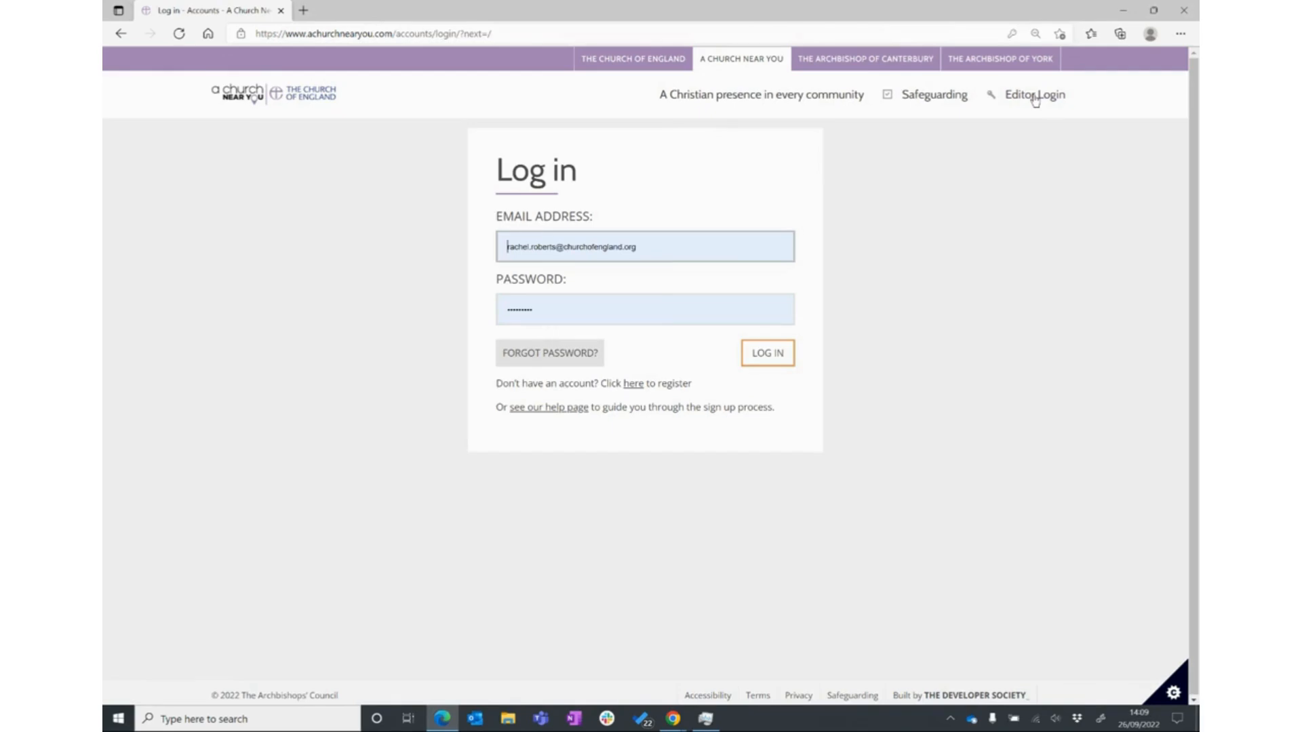
{"action": "mouse_move", "coordinate": [1009, 221]}
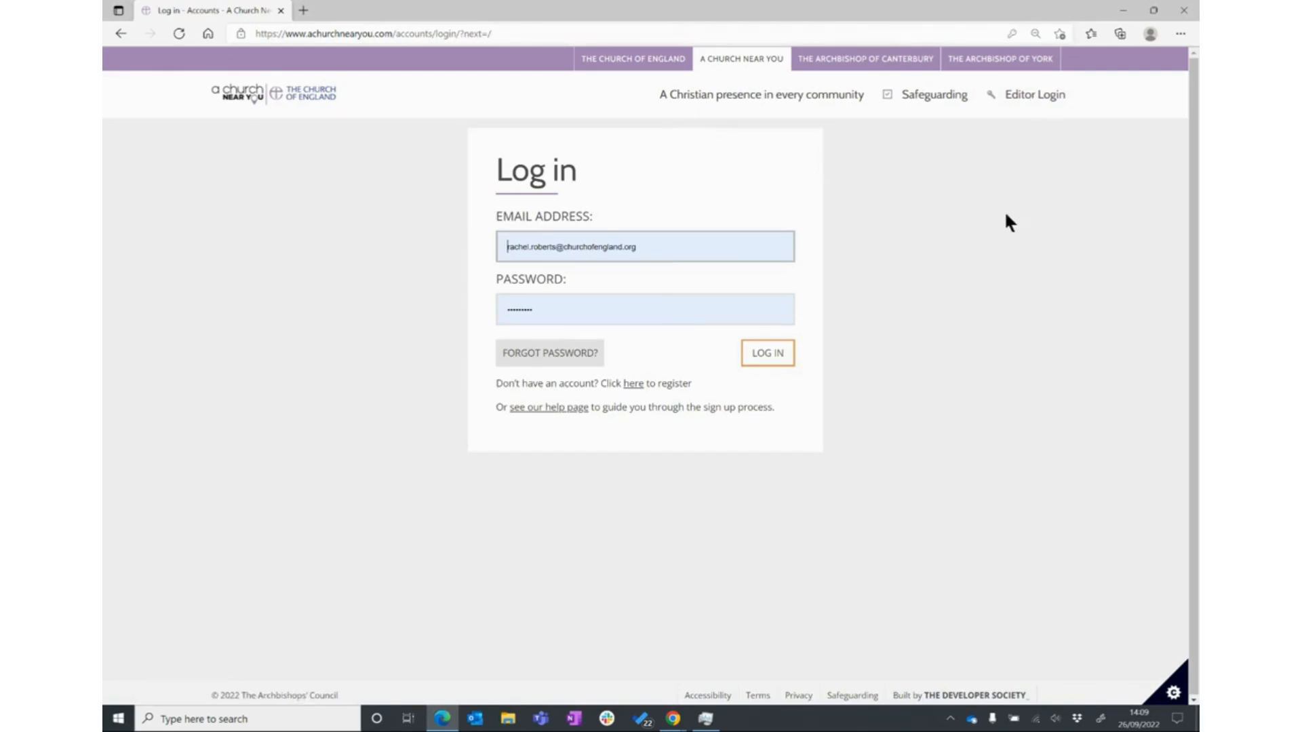
{"action": "mouse_move", "coordinate": [994, 233]}
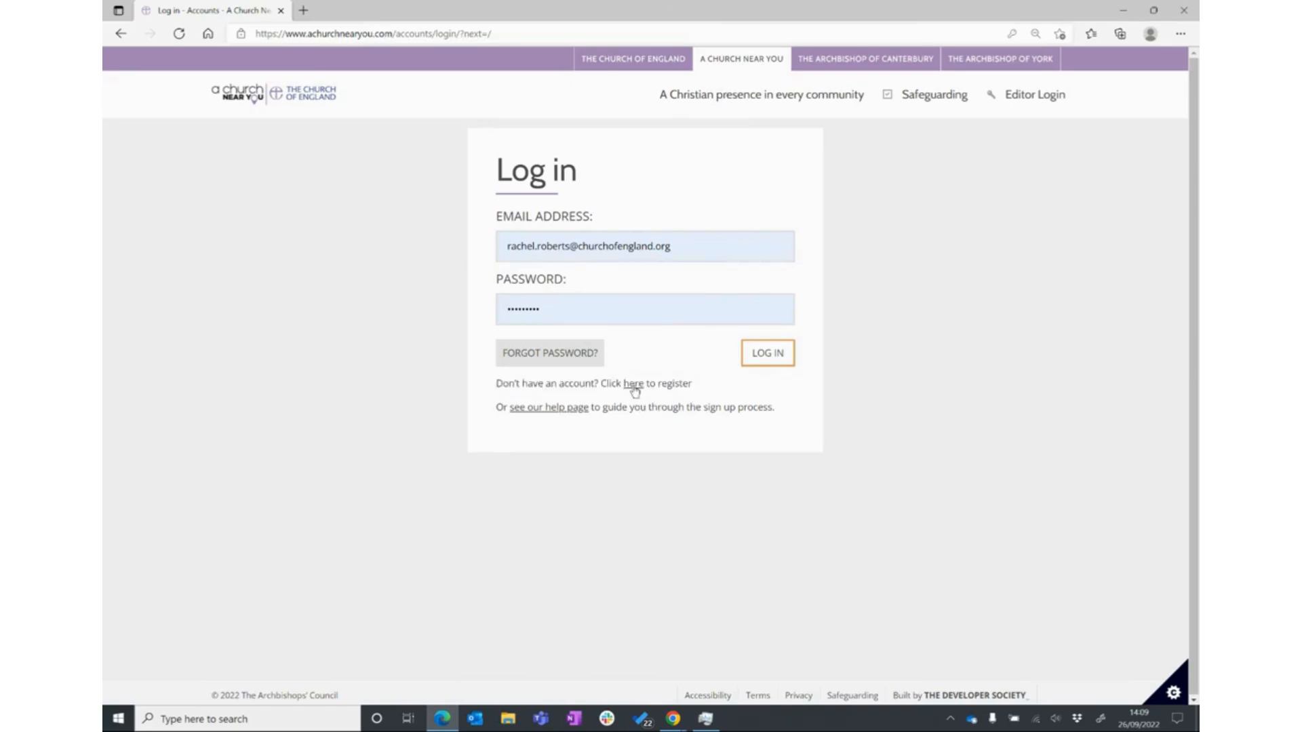
{"action": "mouse_move", "coordinate": [632, 383]}
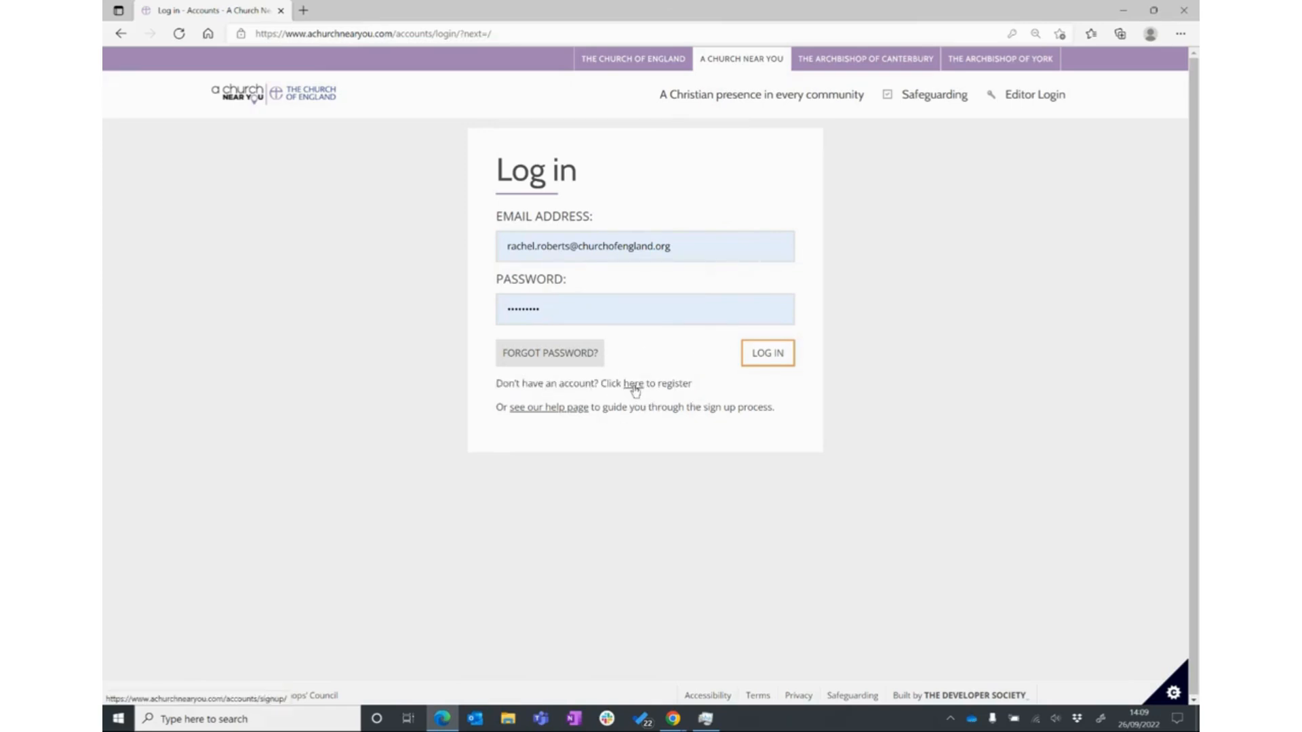
Start an editor account registration, tick the Archbishops' Council data-sharing consent and register.
{"action": "left_click", "coordinate": [633, 383]}
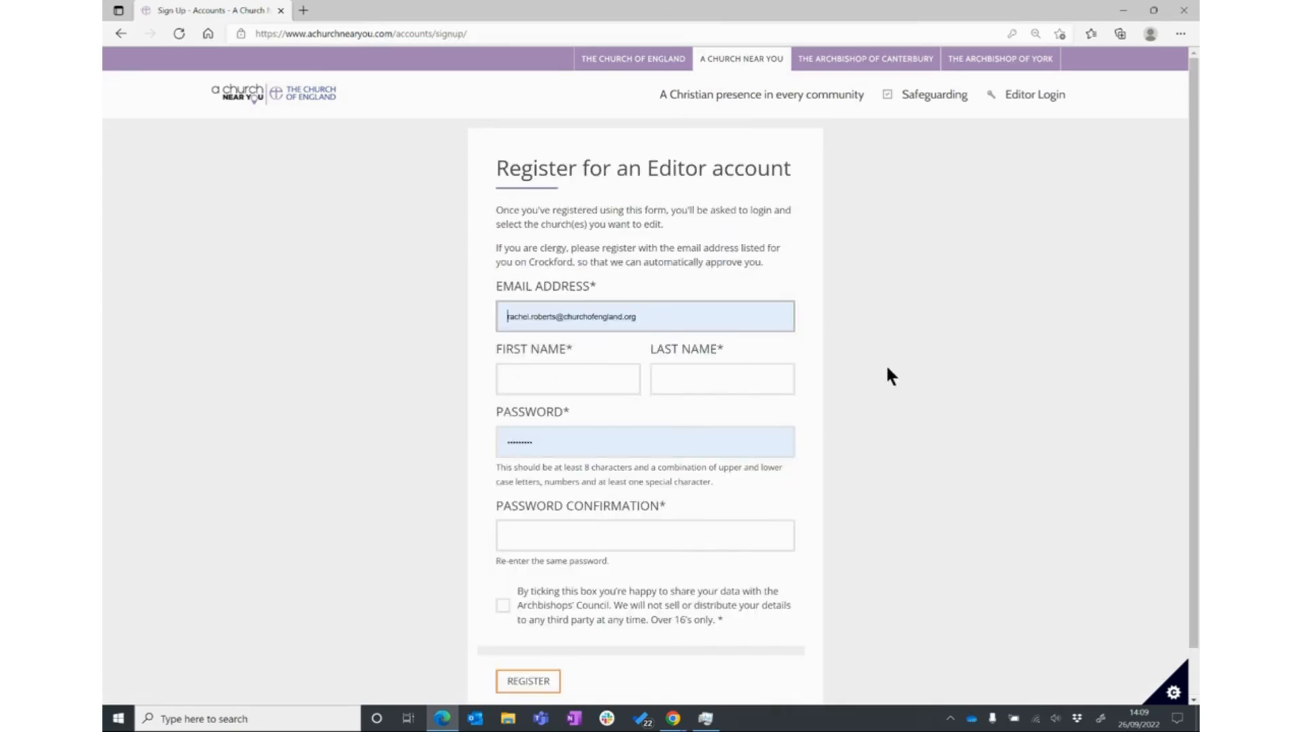
{"action": "mouse_move", "coordinate": [952, 498]}
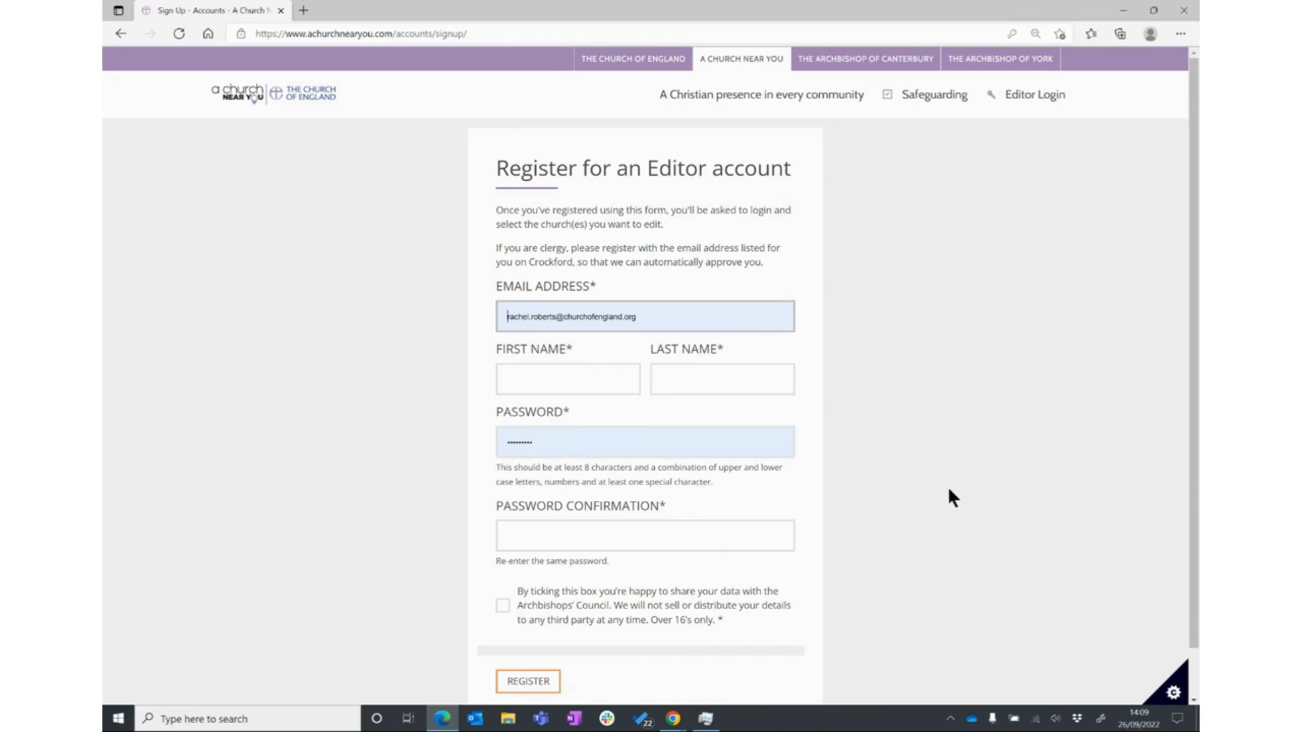
{"action": "scroll", "scroll_direction": "down", "scroll_amount": 3}
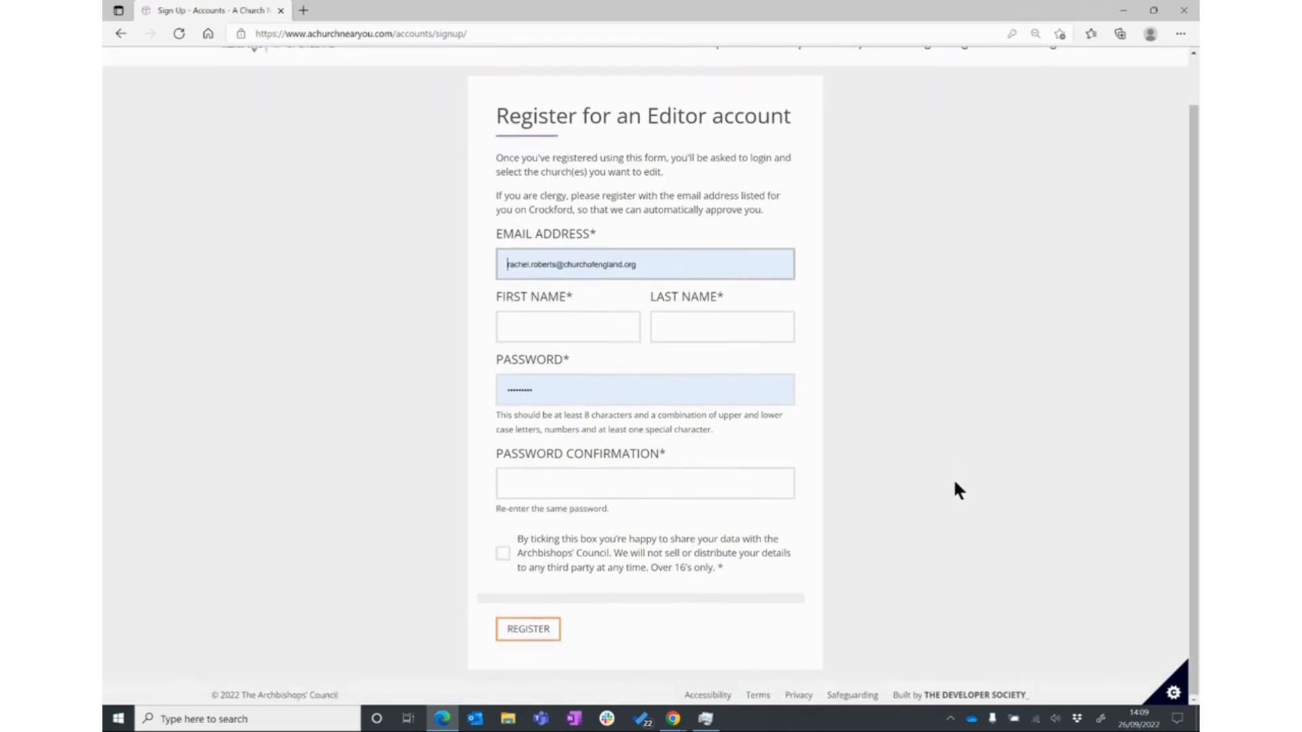
{"action": "mouse_move", "coordinate": [506, 568]}
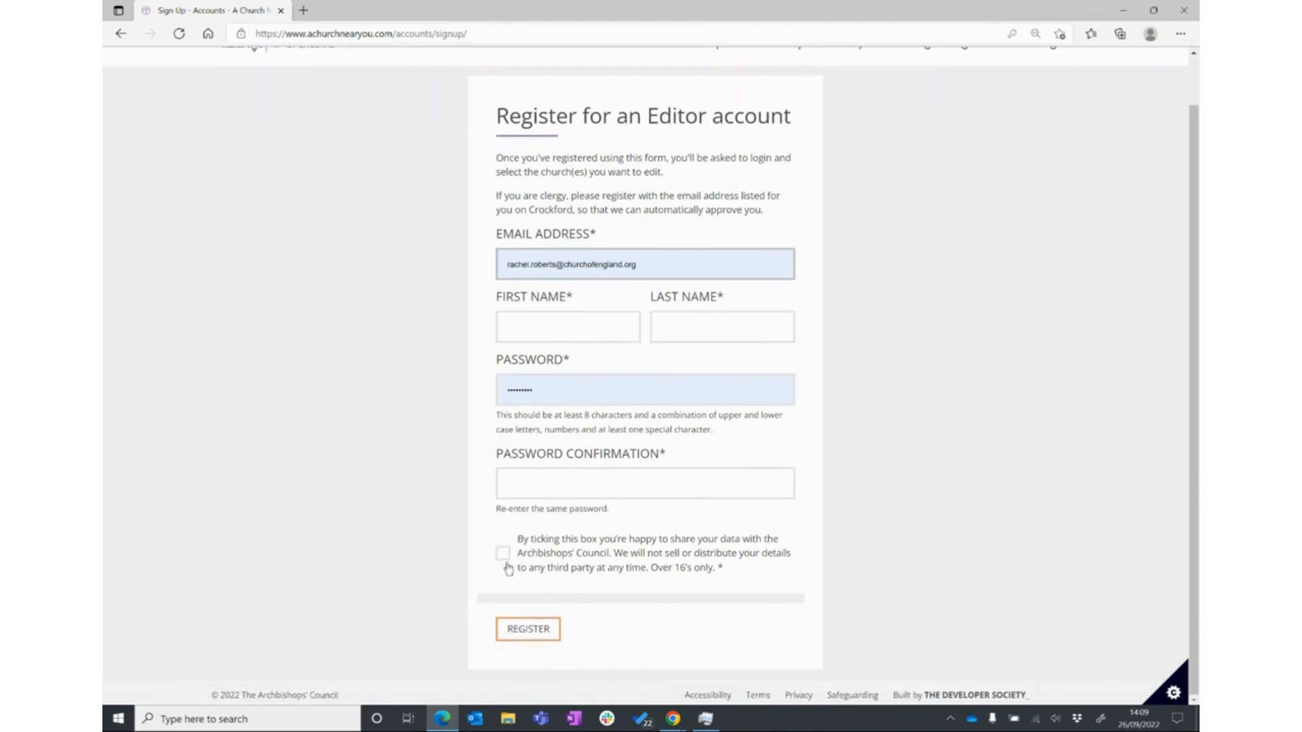
{"action": "left_click", "coordinate": [503, 554]}
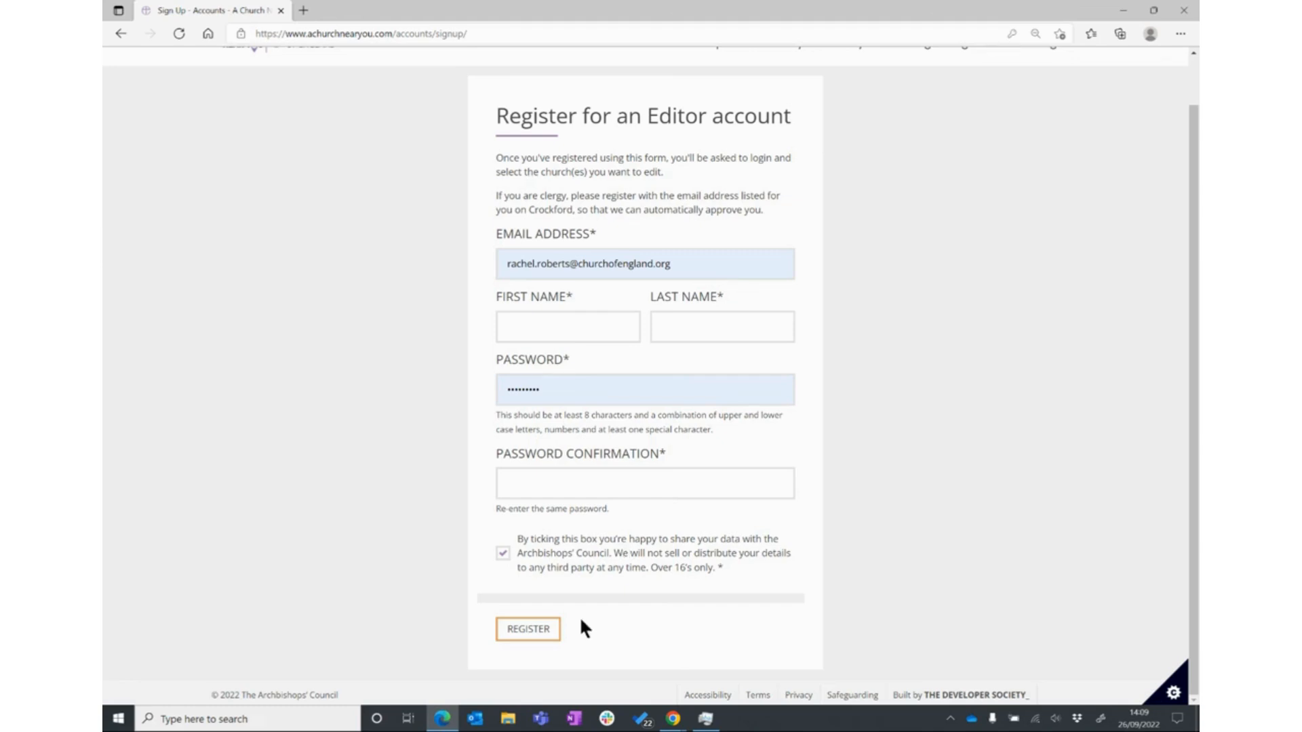
{"action": "left_click", "coordinate": [527, 628]}
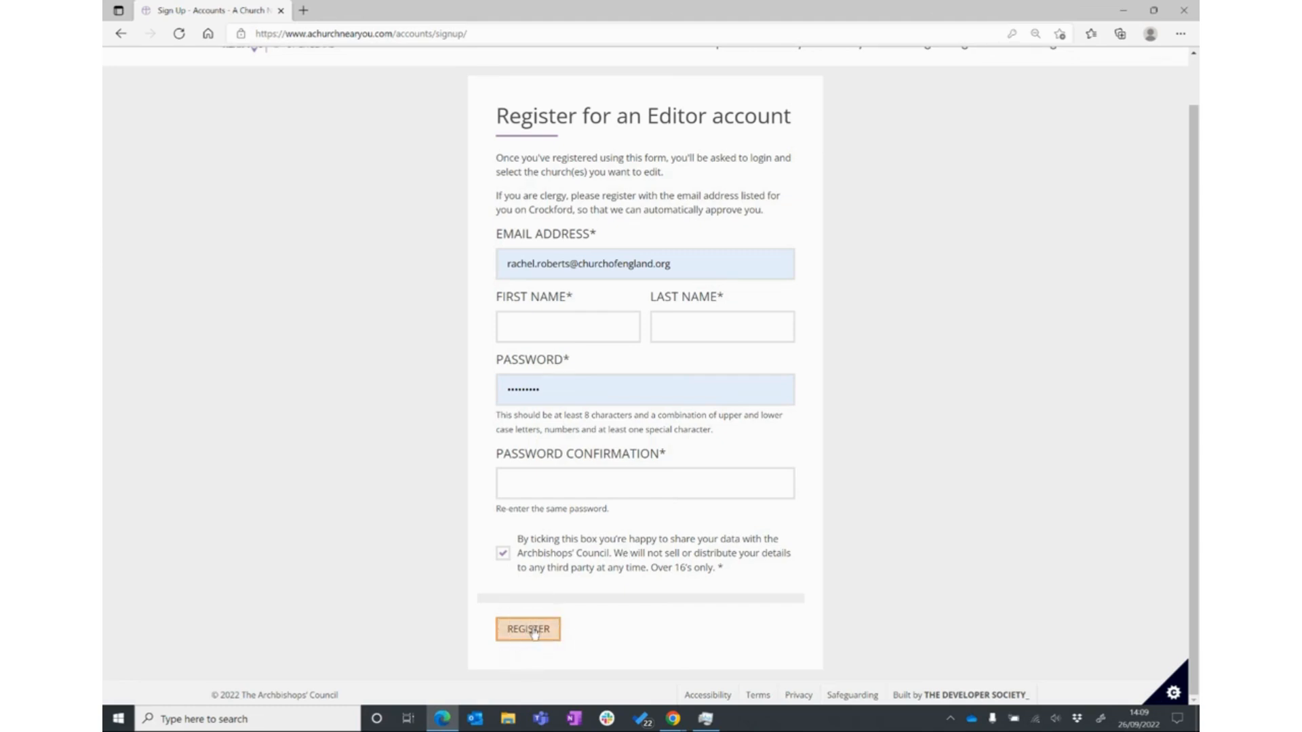